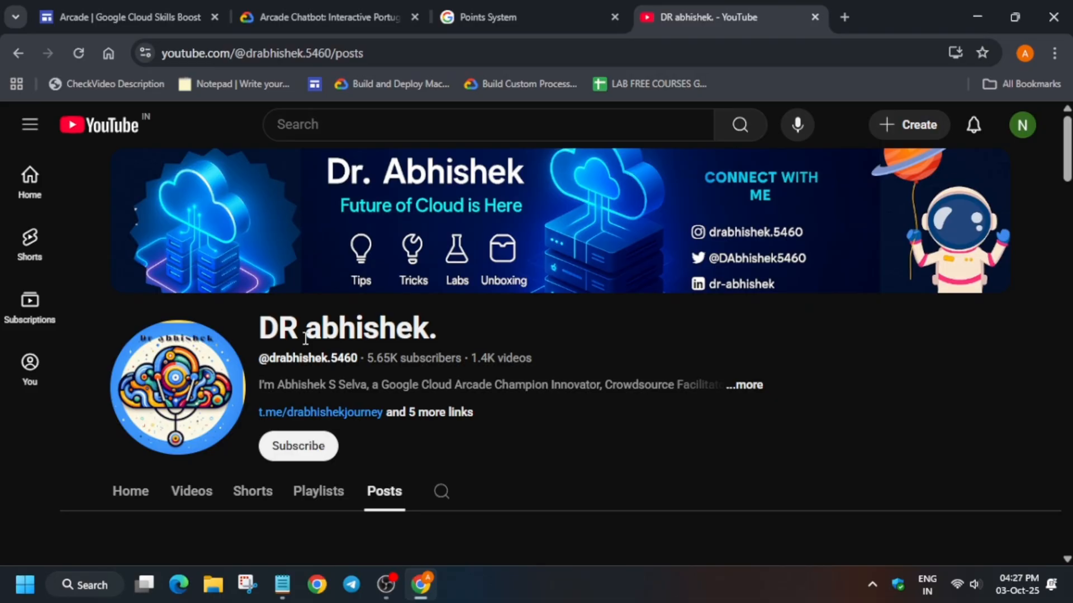
{"action": "mouse_move", "coordinate": [315, 288]}
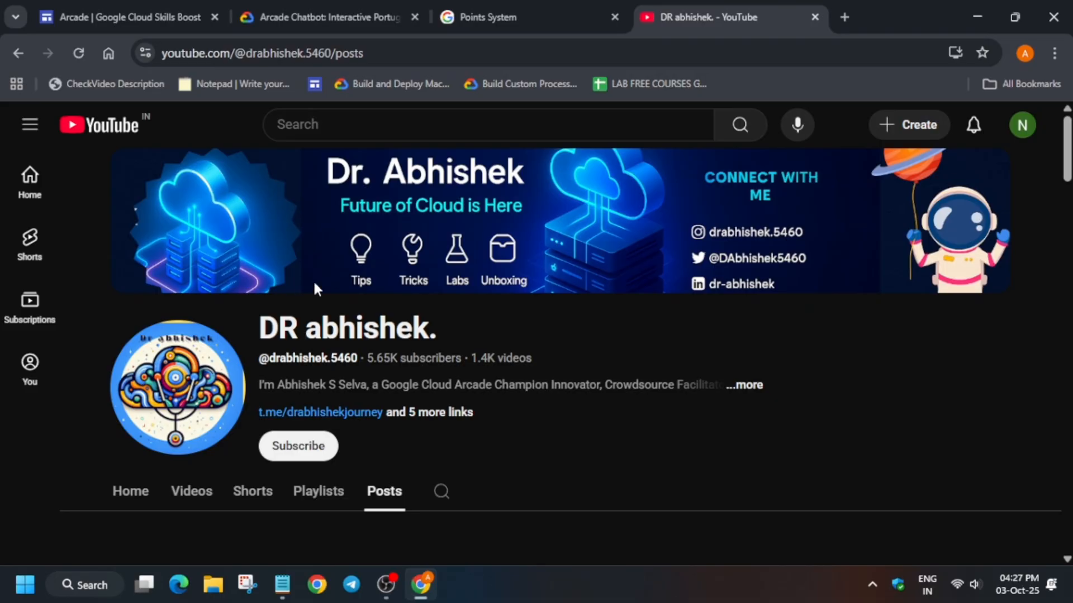
{"action": "mouse_move", "coordinate": [302, 315]}
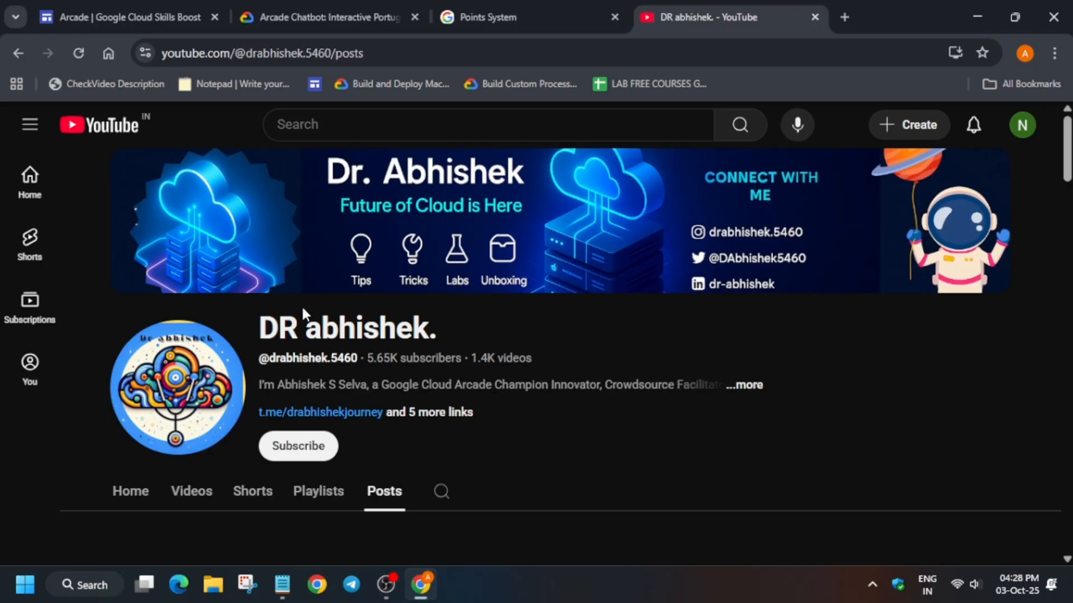
Switch to the Arcade Facilitator tab and go to the program's Home page
{"action": "left_click", "coordinate": [526, 16]}
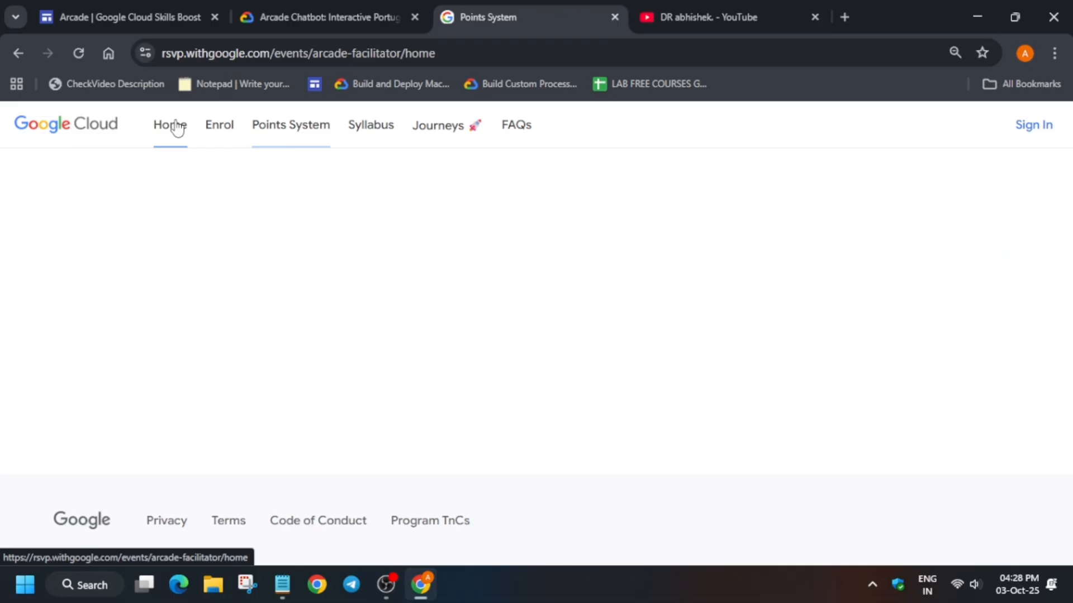
{"action": "left_click", "coordinate": [169, 124]}
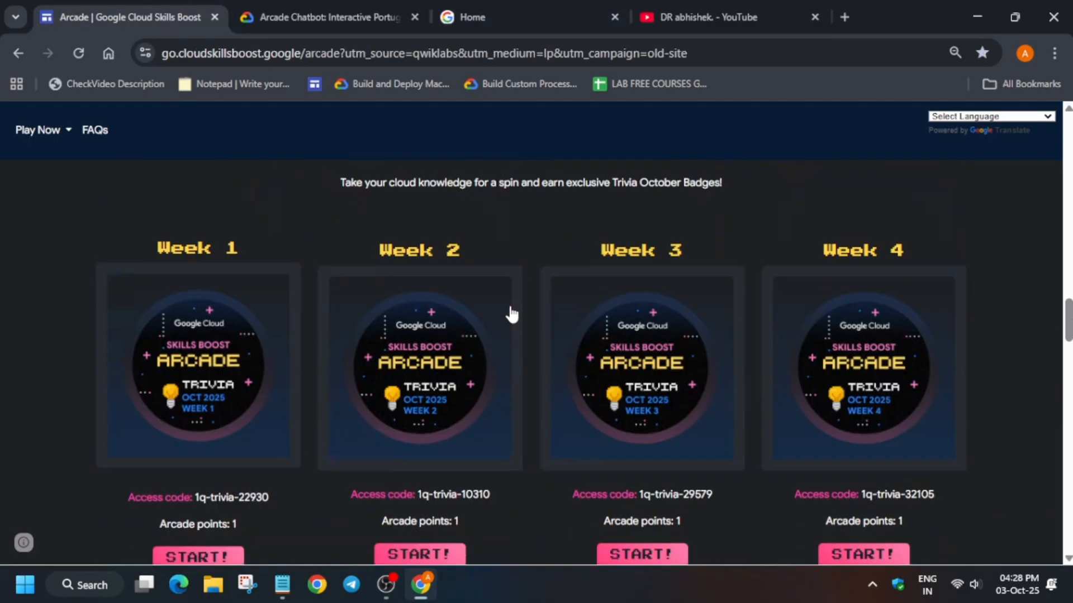
Scroll through October Trivia weeks, Base Camp, Level 1/2 badges down to How It Works
{"action": "scroll", "scroll_direction": "down", "scroll_amount": 3}
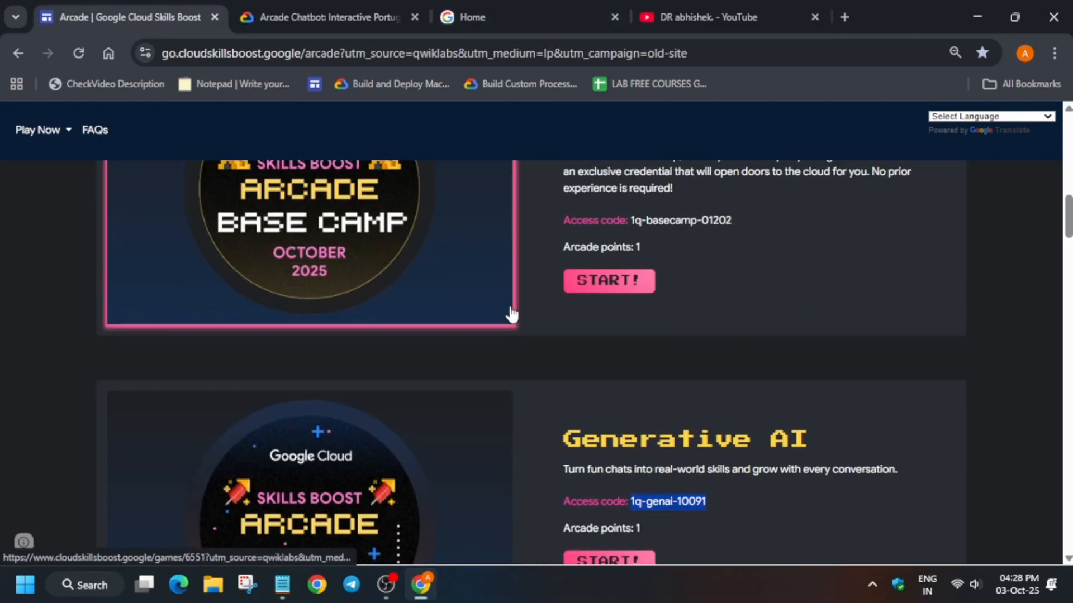
{"action": "scroll", "scroll_direction": "up", "scroll_amount": 3}
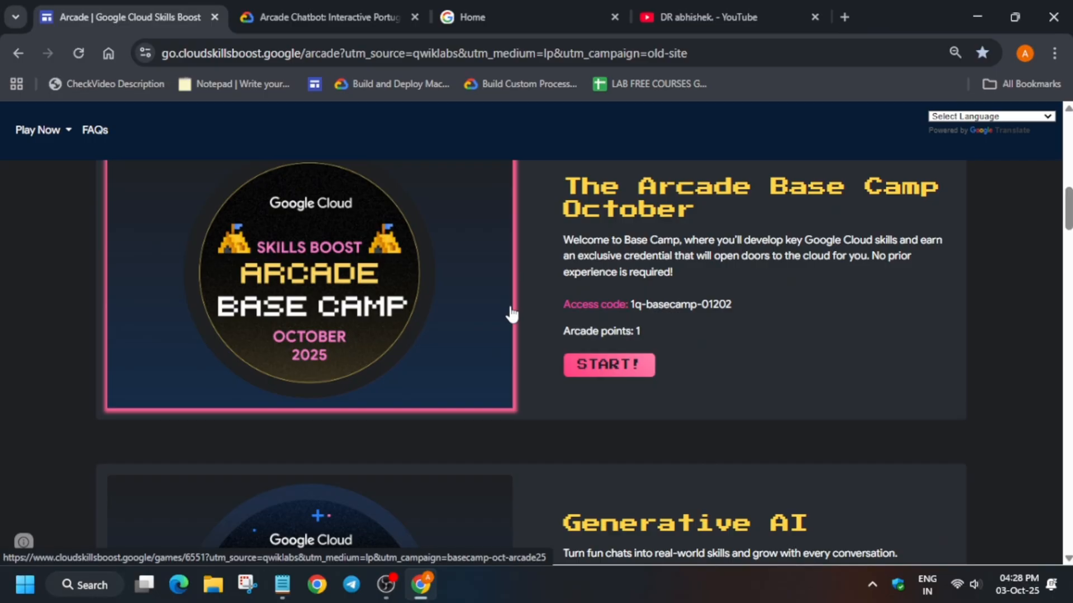
{"action": "scroll", "scroll_direction": "down", "scroll_amount": 3}
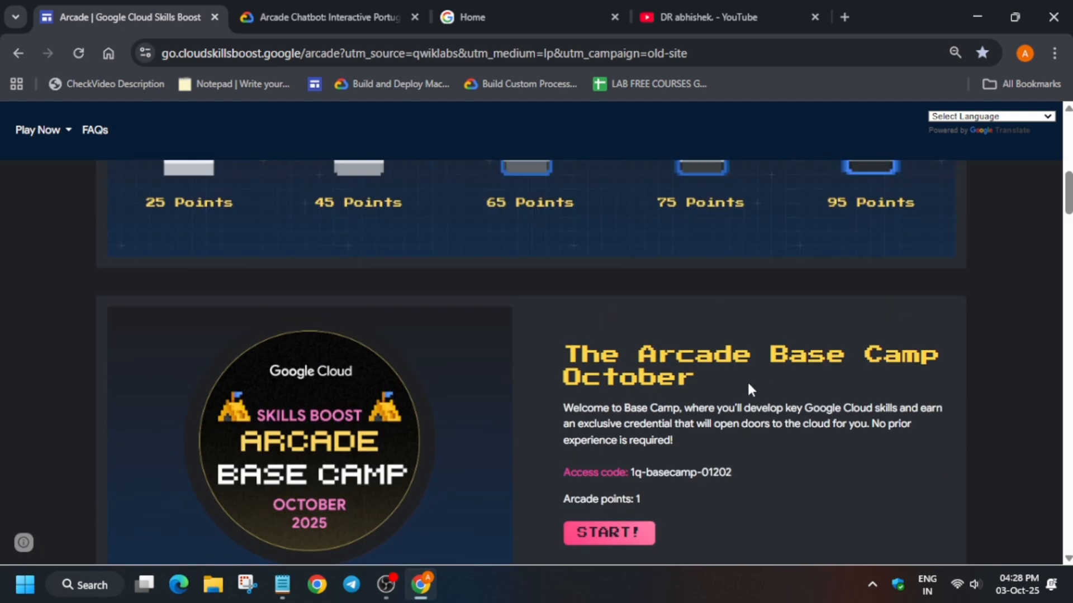
{"action": "scroll", "scroll_direction": "down", "scroll_amount": 3}
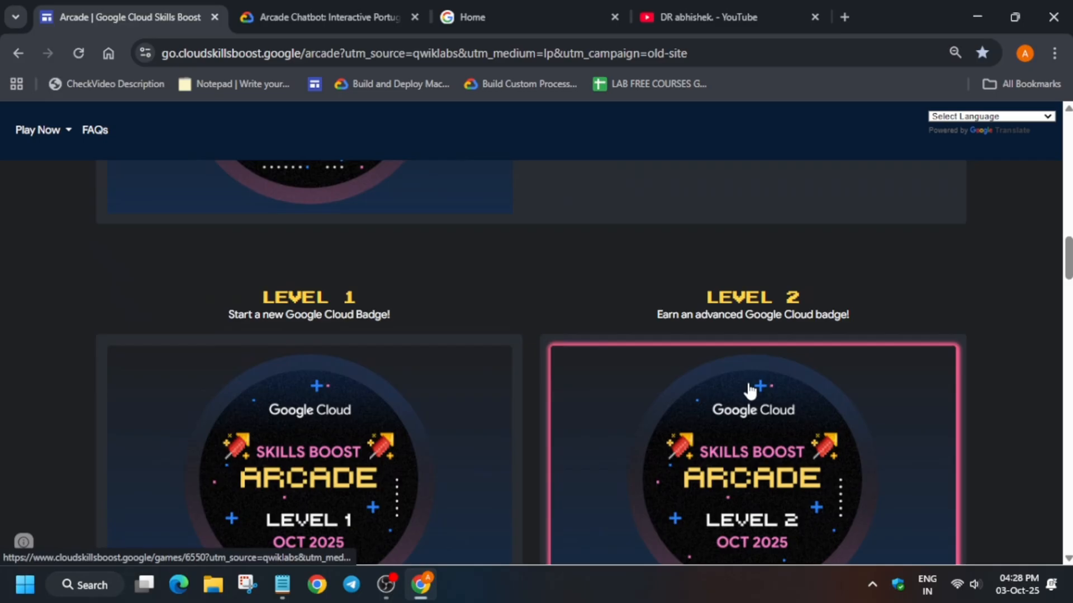
{"action": "scroll", "scroll_direction": "down", "scroll_amount": 3}
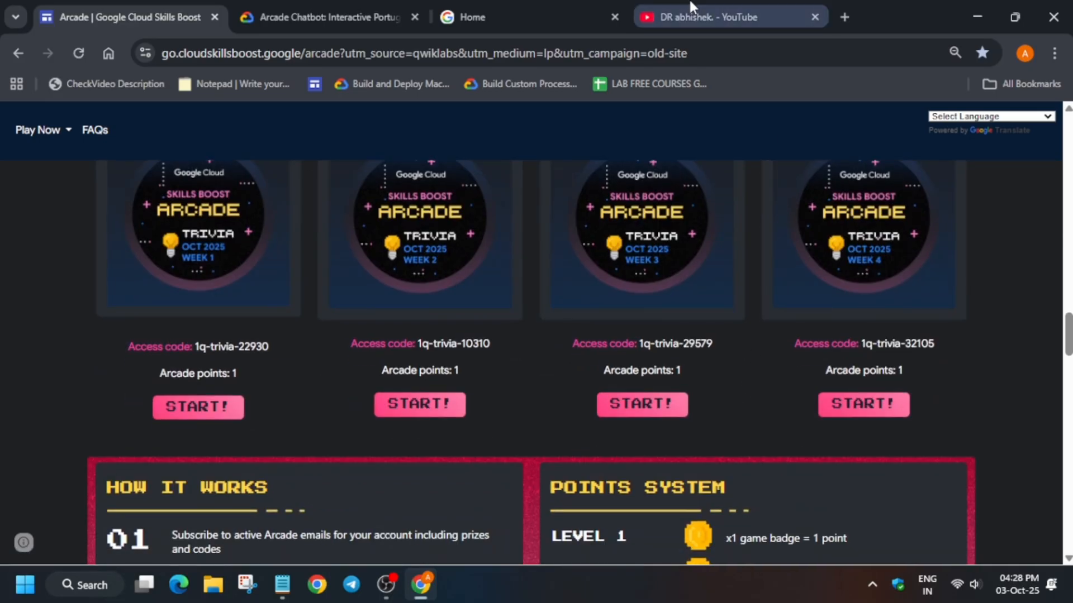
Return to the DR abhishek YouTube channel and show its Playlists page
{"action": "left_click", "coordinate": [719, 16]}
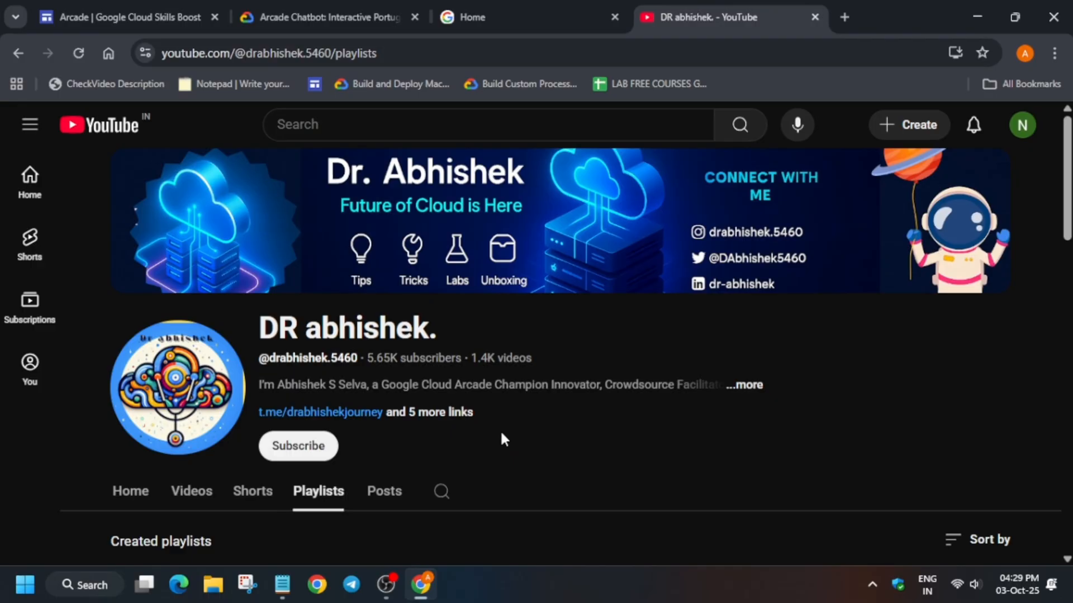
{"action": "mouse_move", "coordinate": [514, 463]}
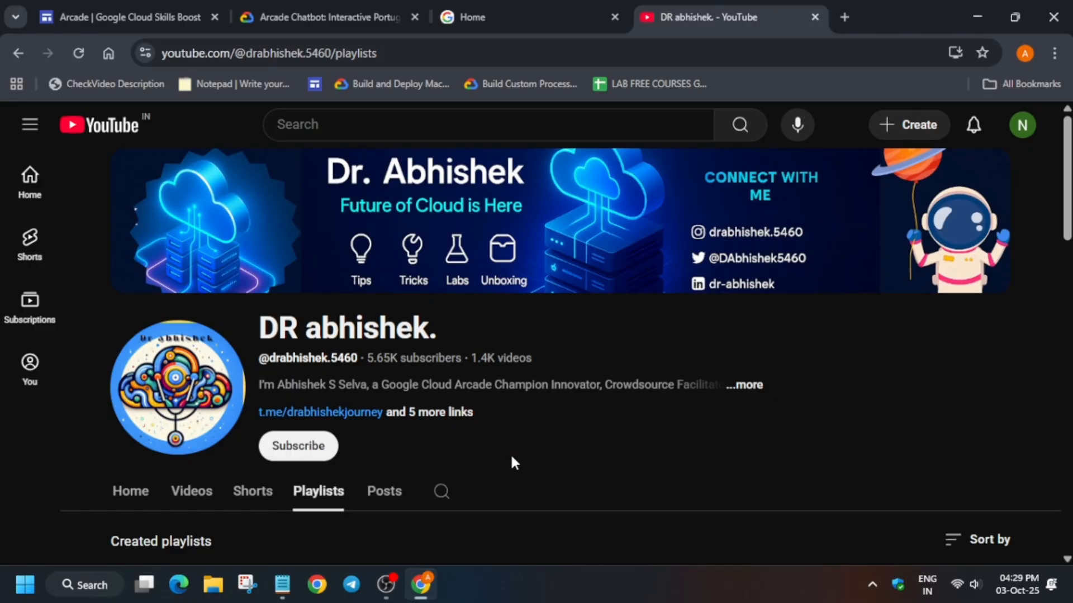